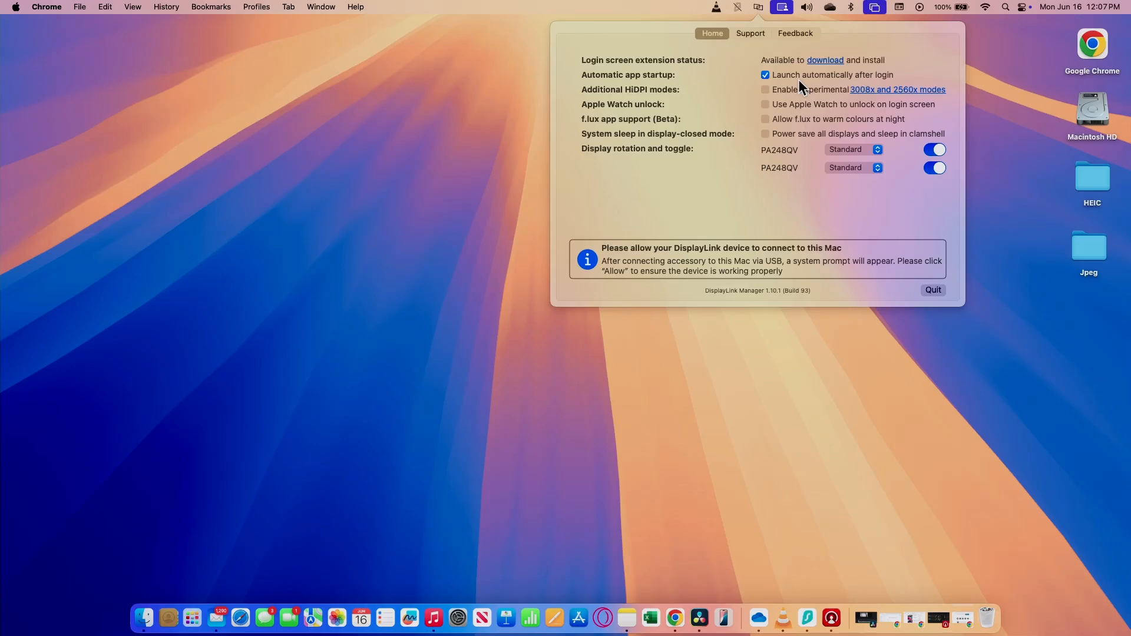
mouse_move(882, 88)
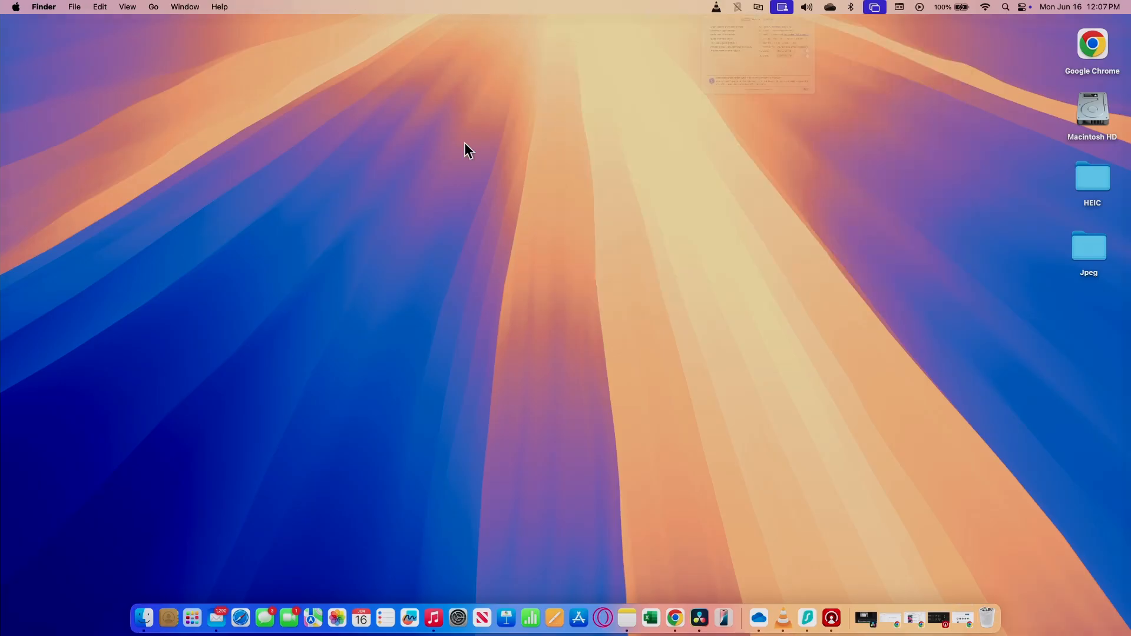
- Launch System Settings from the Apple menu and scroll the sidebar toward Privacy & Security
left_click(15, 7)
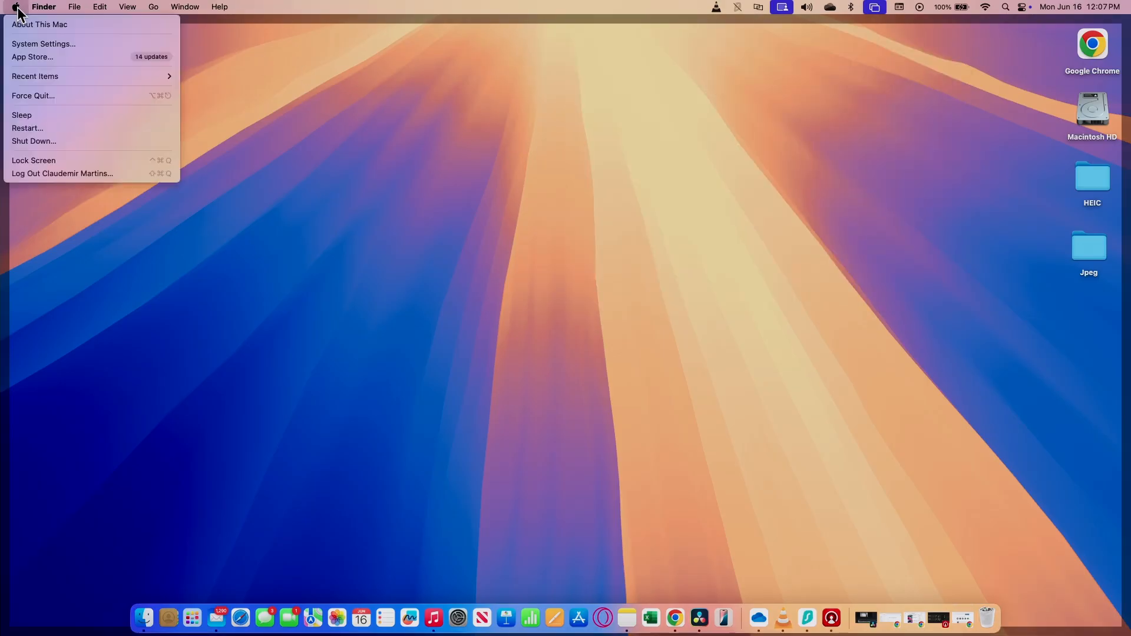
left_click(43, 44)
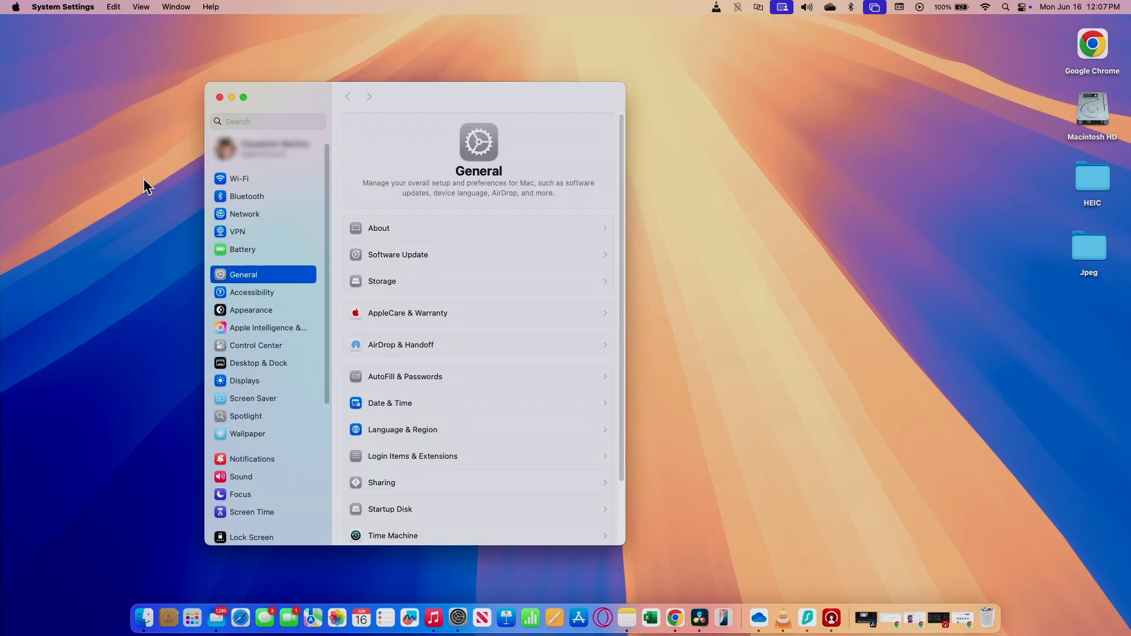
scroll("down", 3)
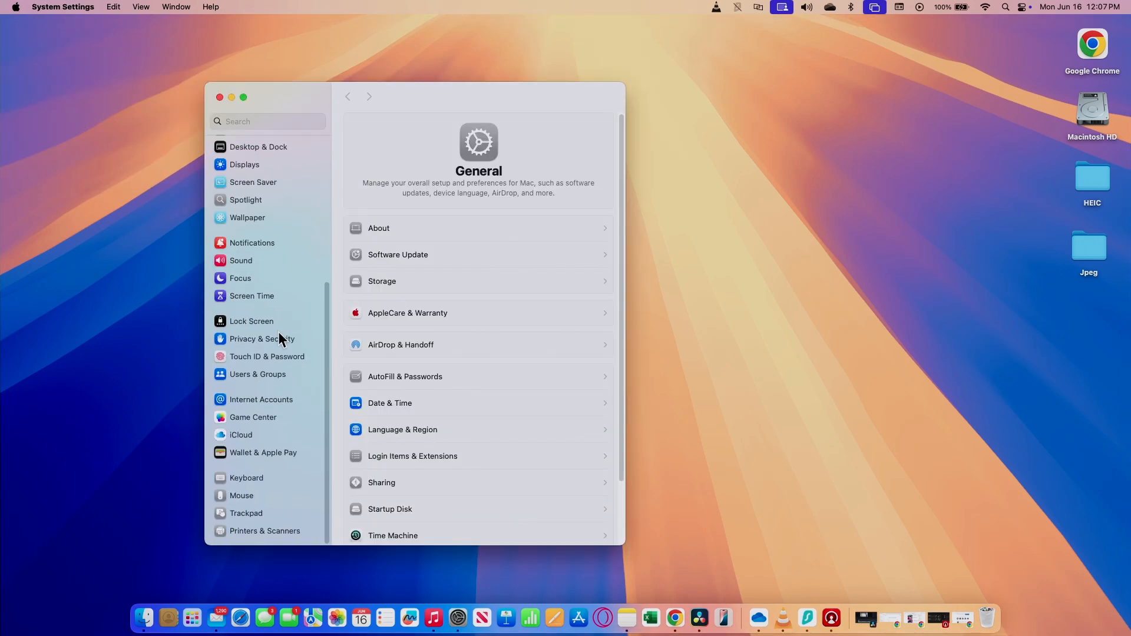
mouse_move(265, 349)
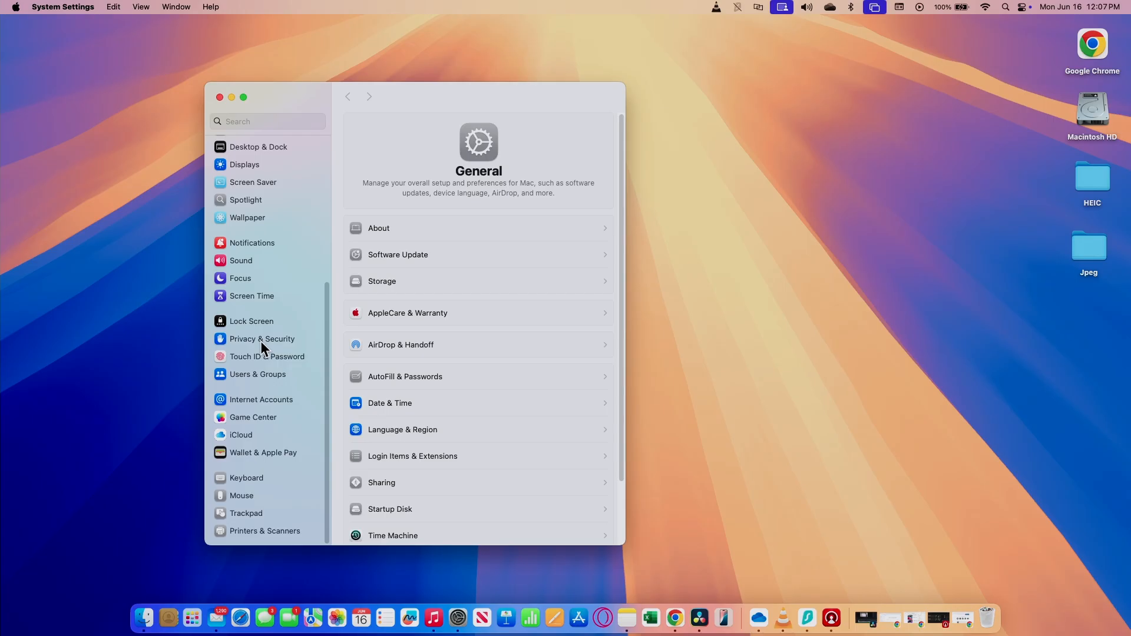
- Reach Screen & System Audio Recording under Privacy & Security, where DisplayLink Manager is allowed
left_click(261, 339)
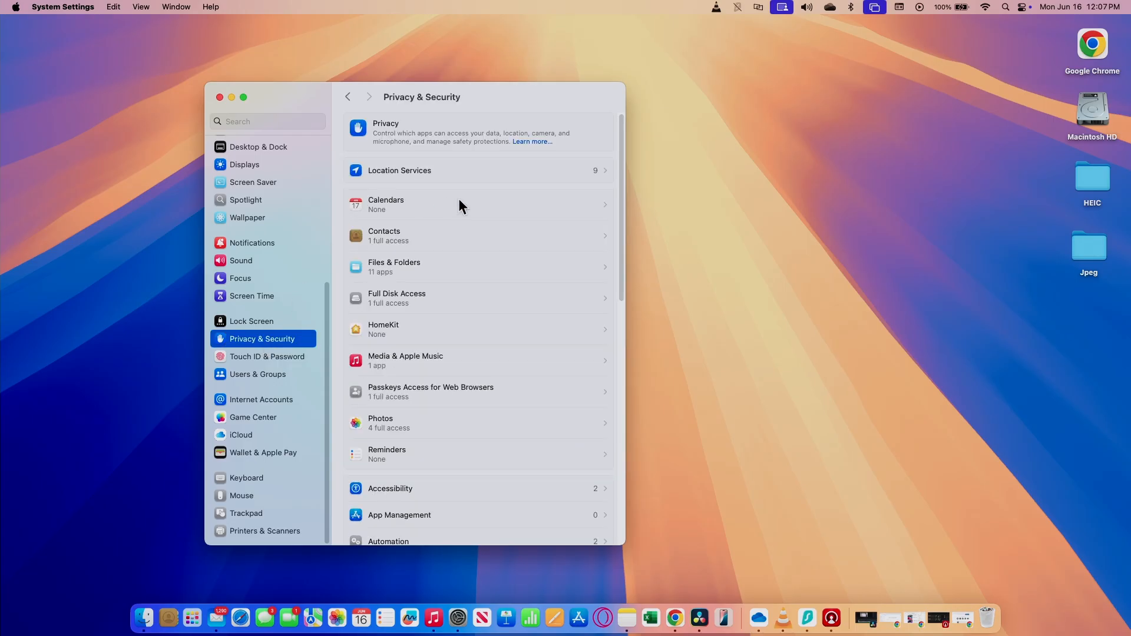
scroll("down", 3)
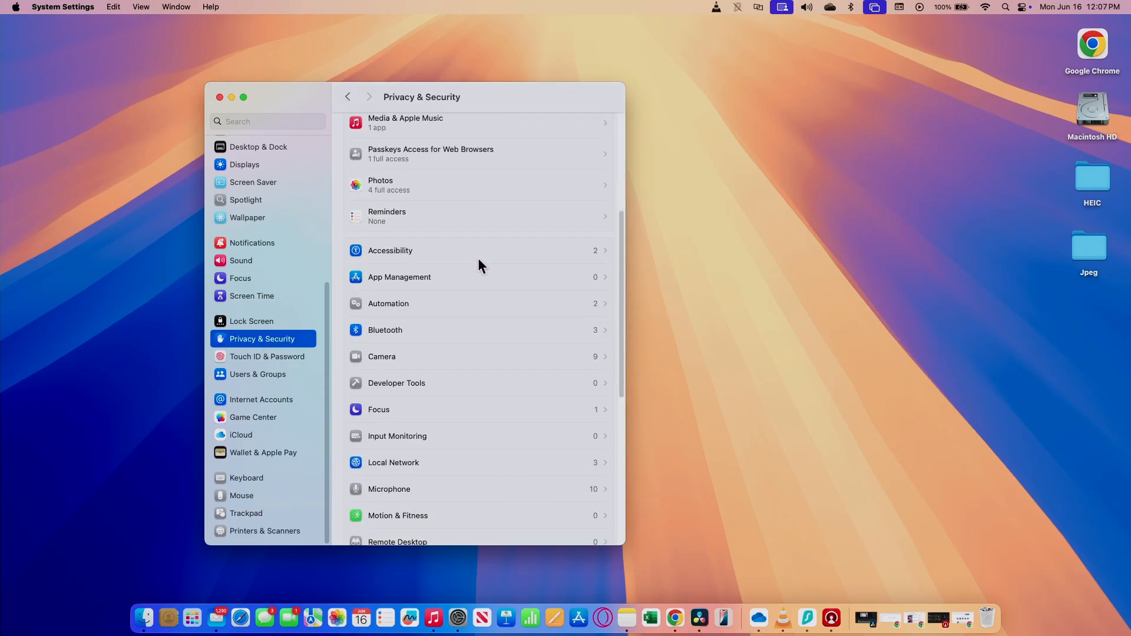
scroll("down", 3)
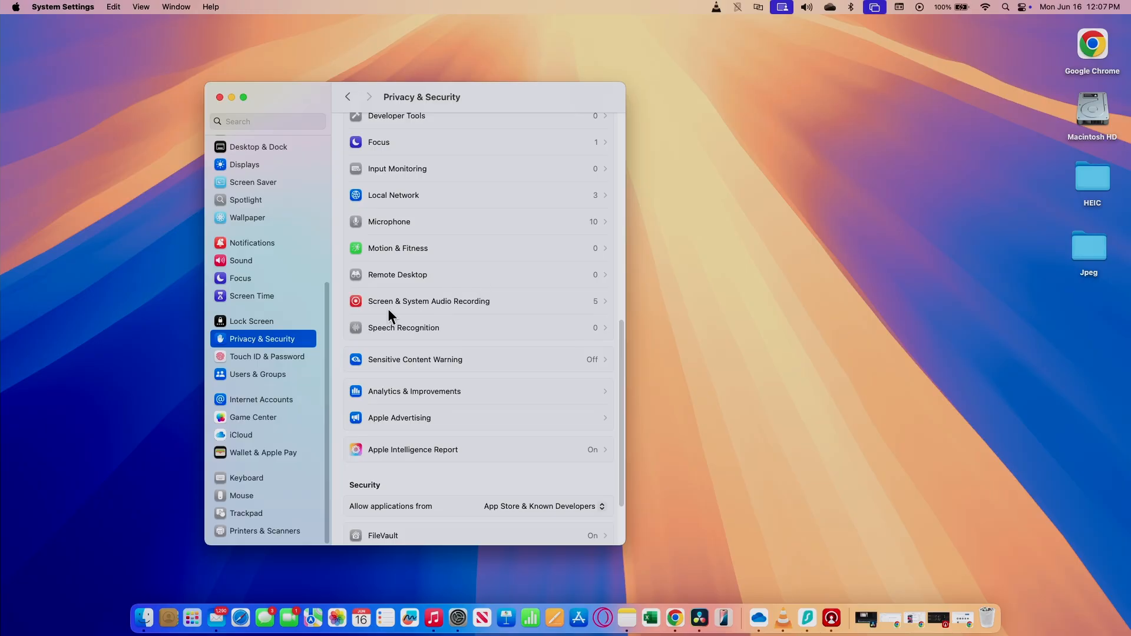
left_click(429, 301)
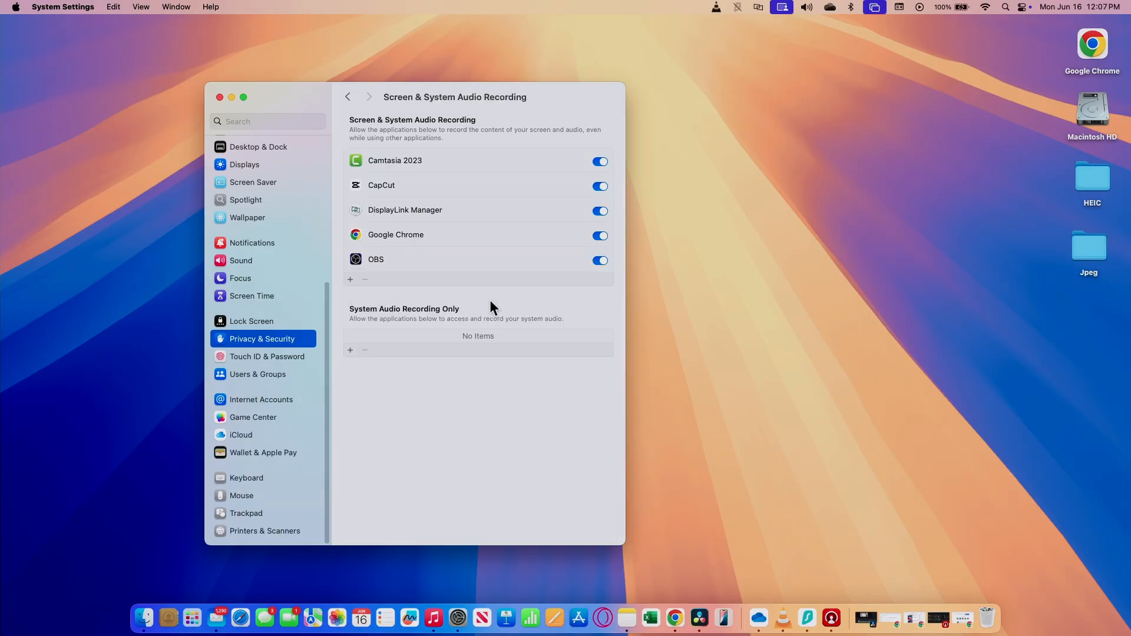
mouse_move(454, 226)
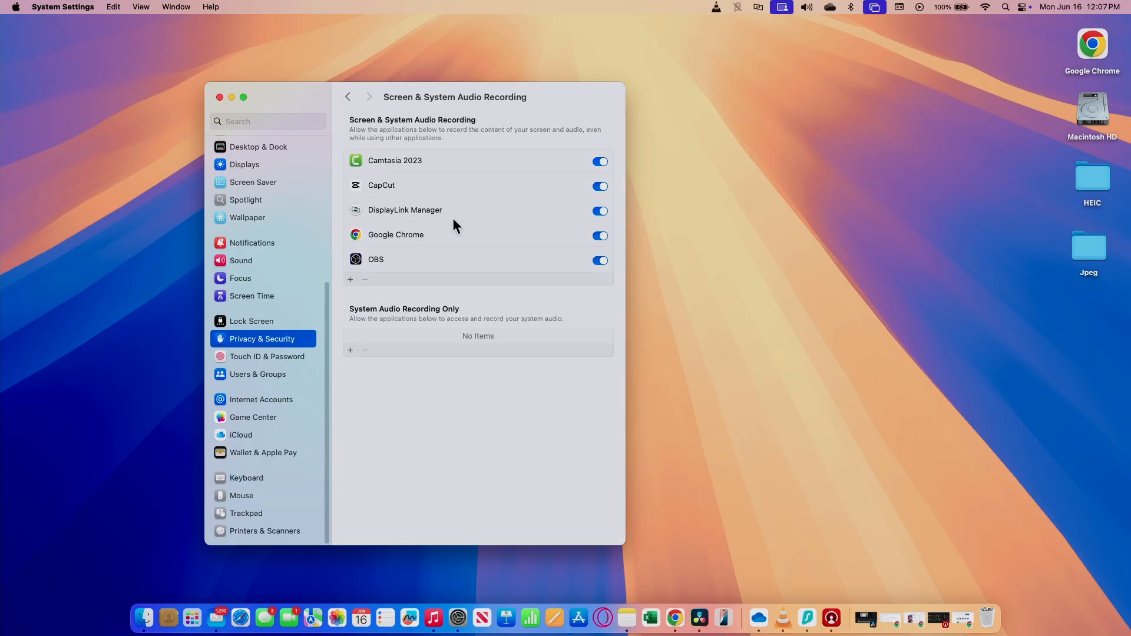